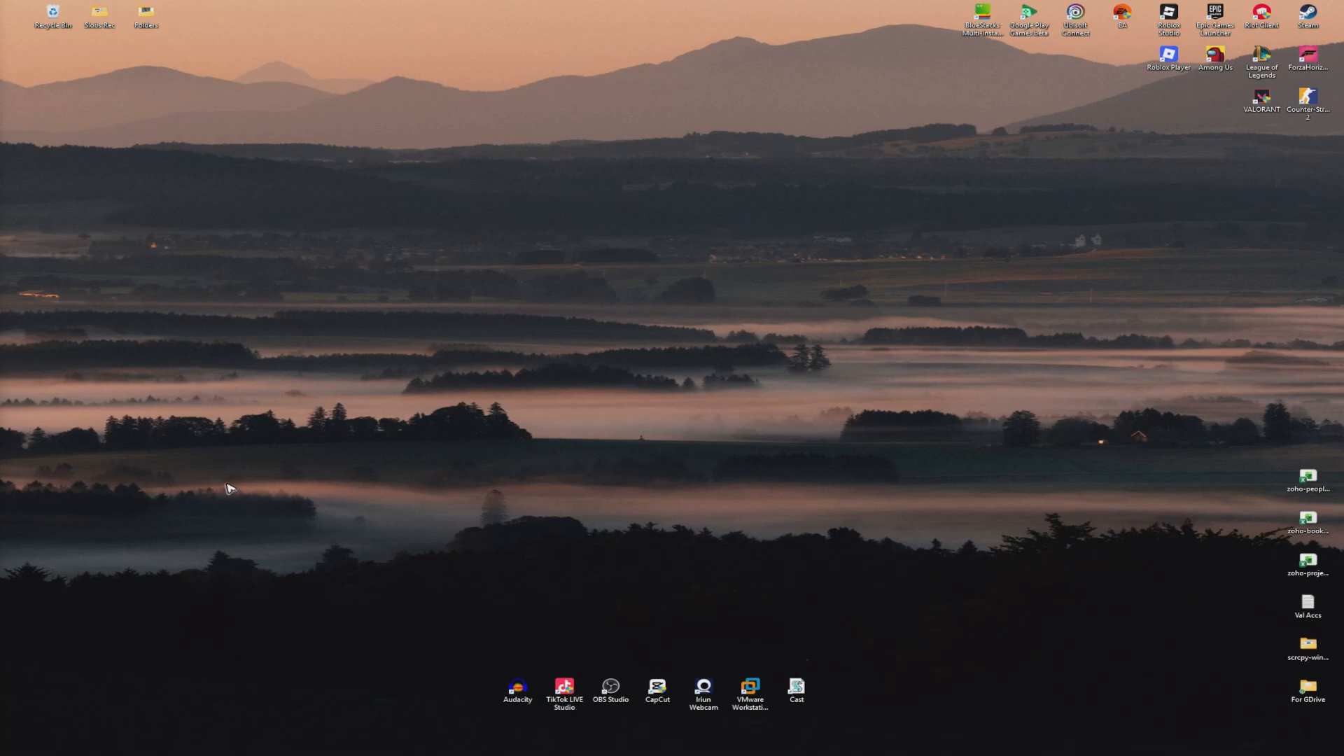
mouse_move(1100, 39)
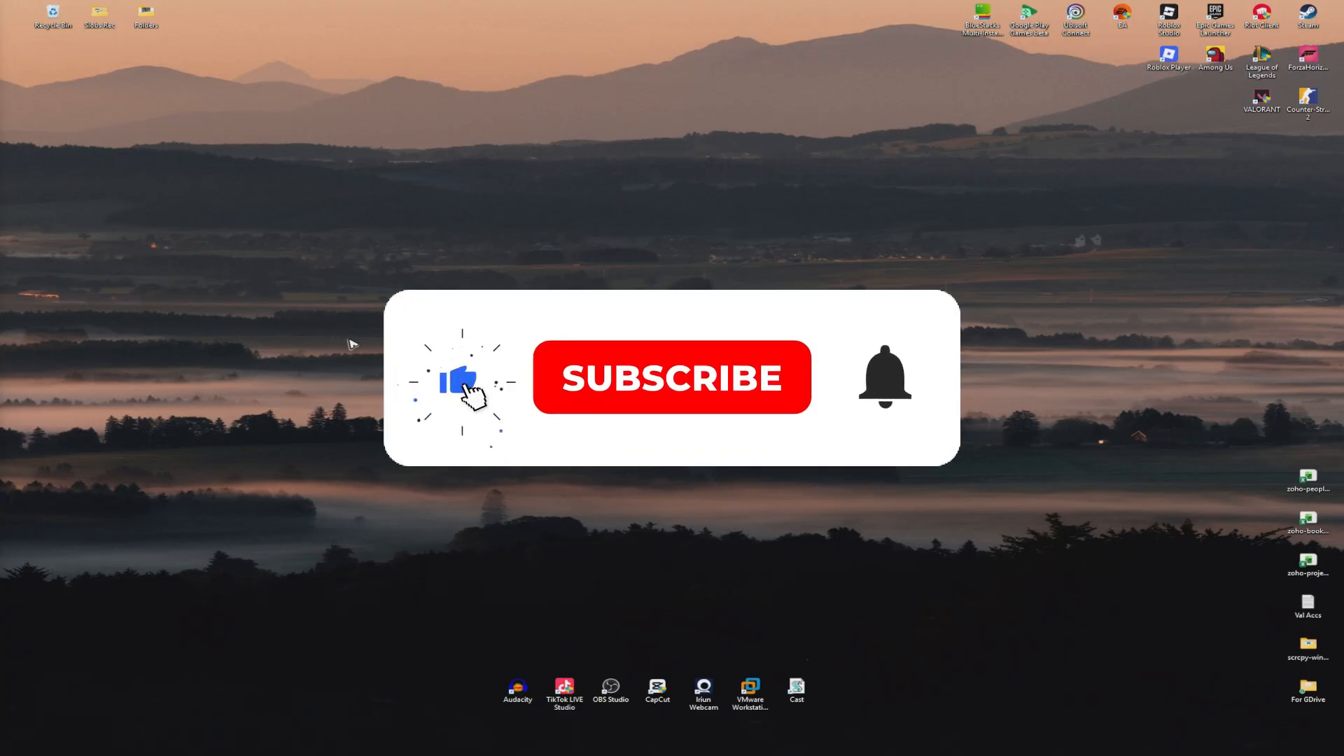
- Go to epicgames.com in the browser and sign in to the Epic account
click(672, 378)
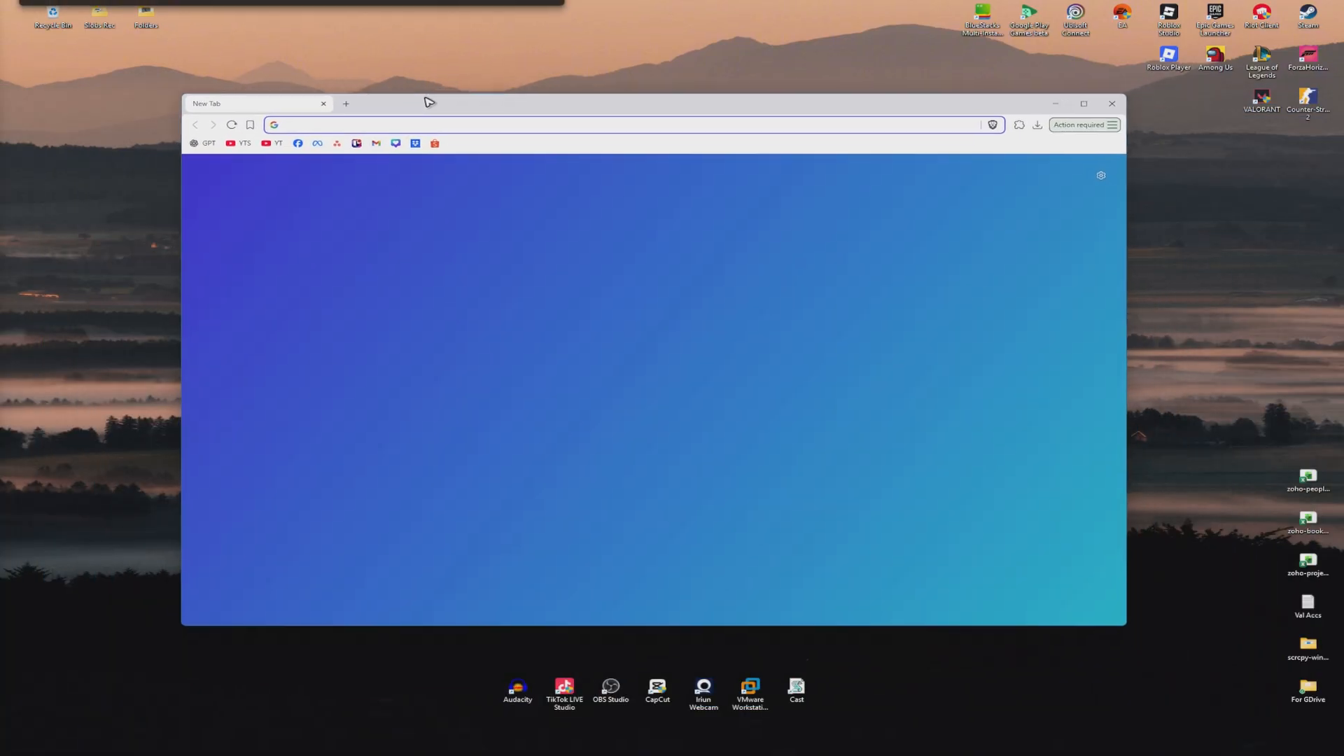
text(e)
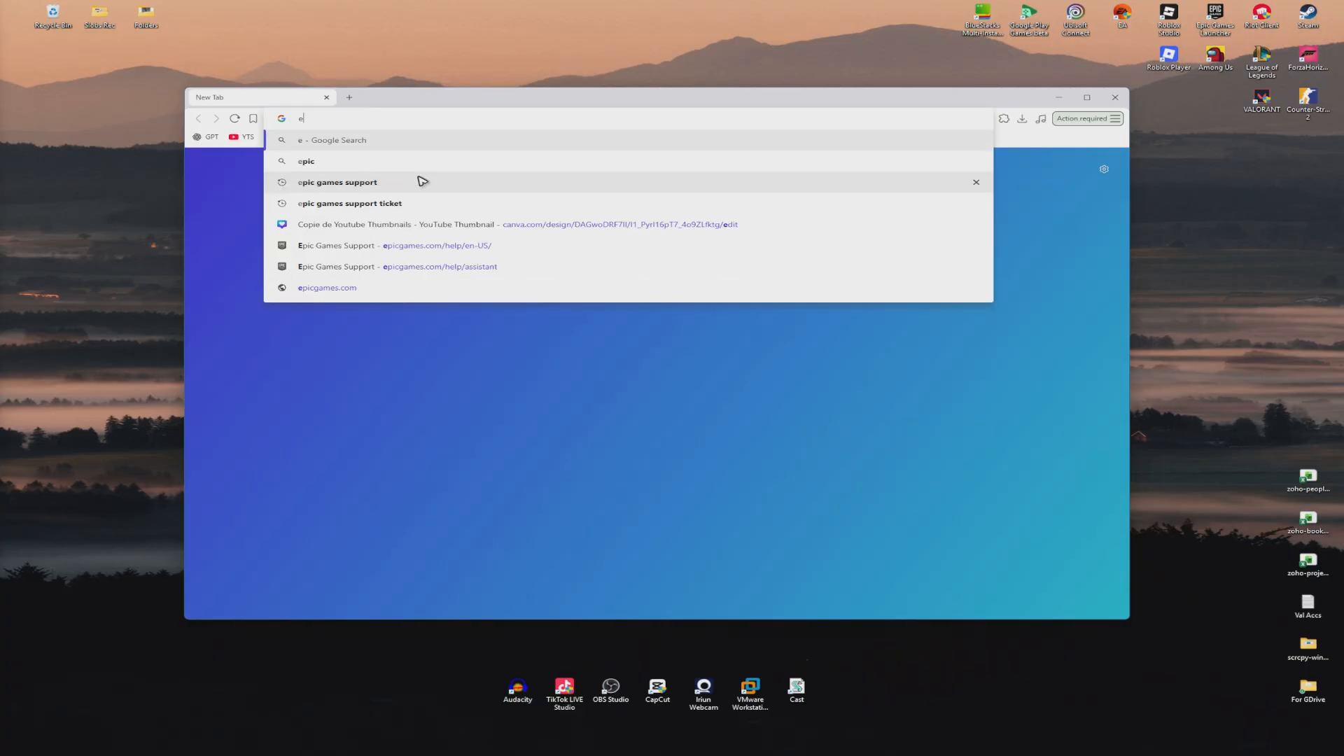
text(picgames.com/en-US)
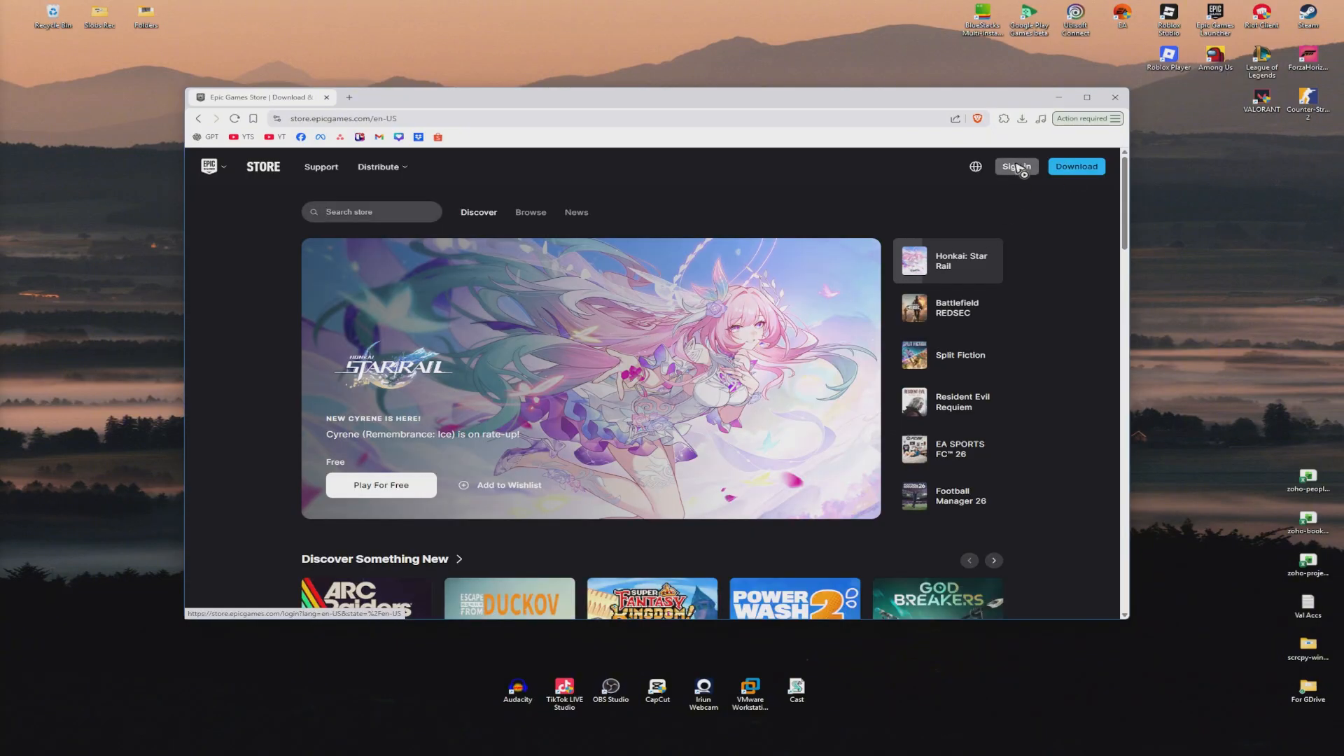
click(1016, 167)
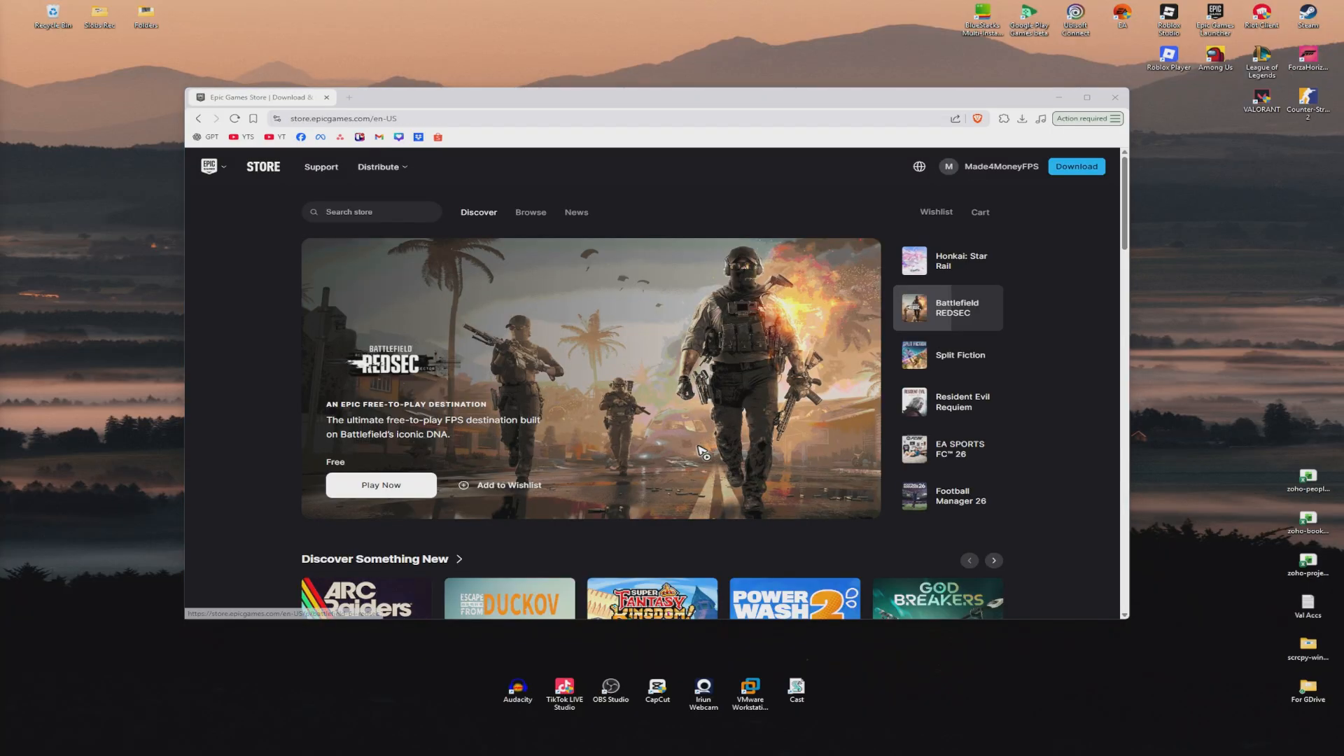
mouse_move(319, 170)
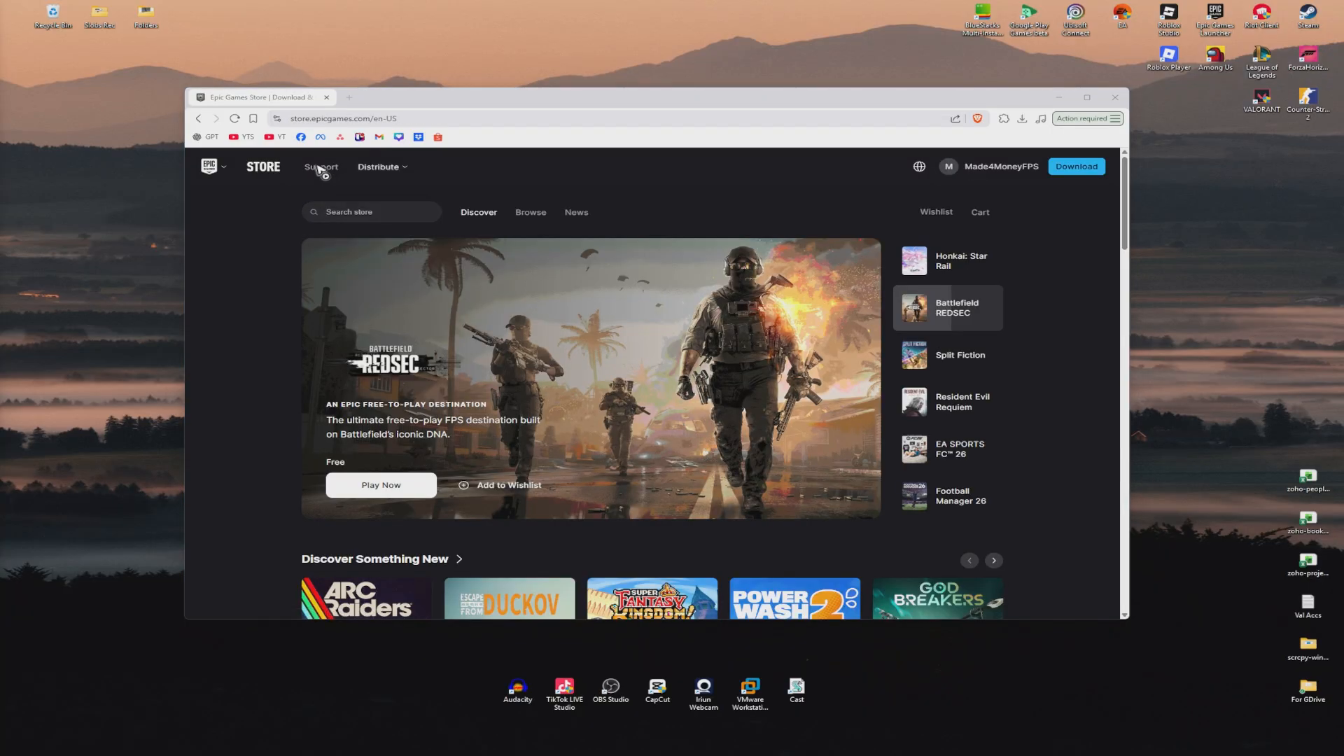
- Reach the Account help topic on Epic Support and show all self-service tools
click(320, 168)
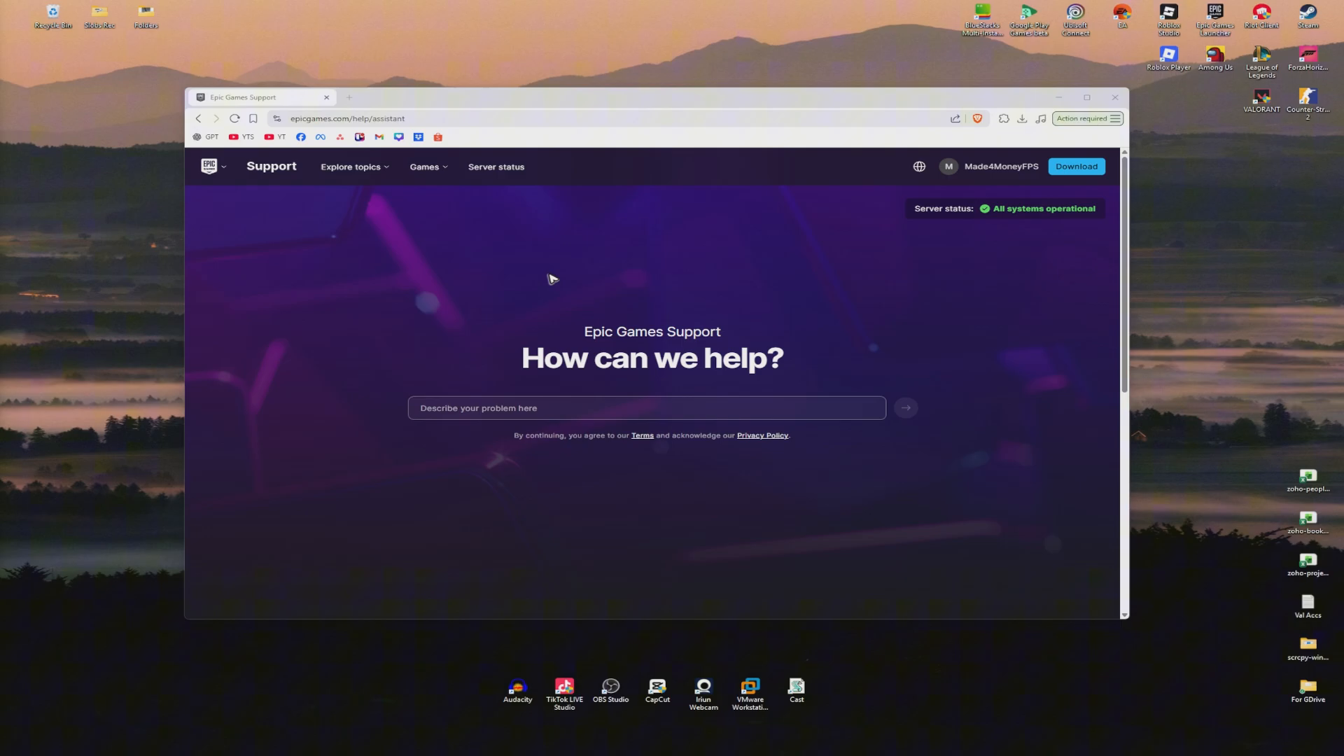
click(350, 166)
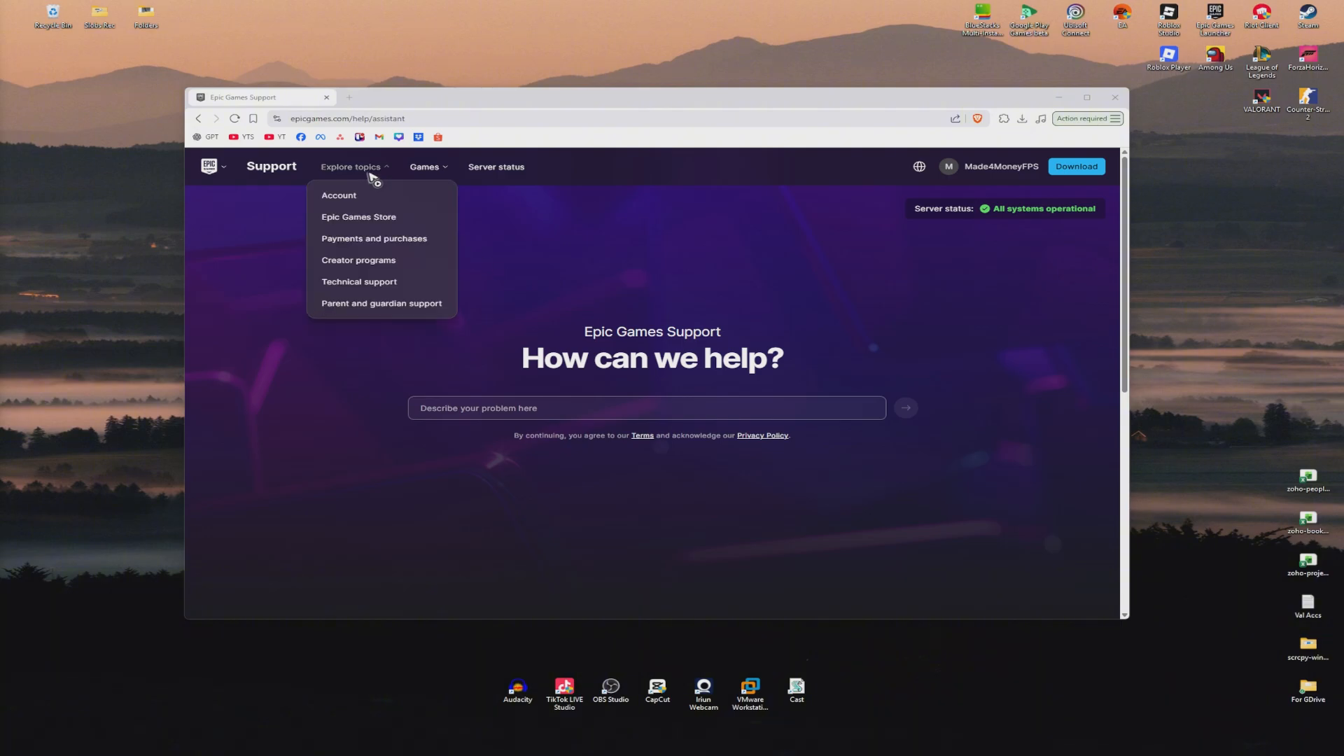
click(338, 194)
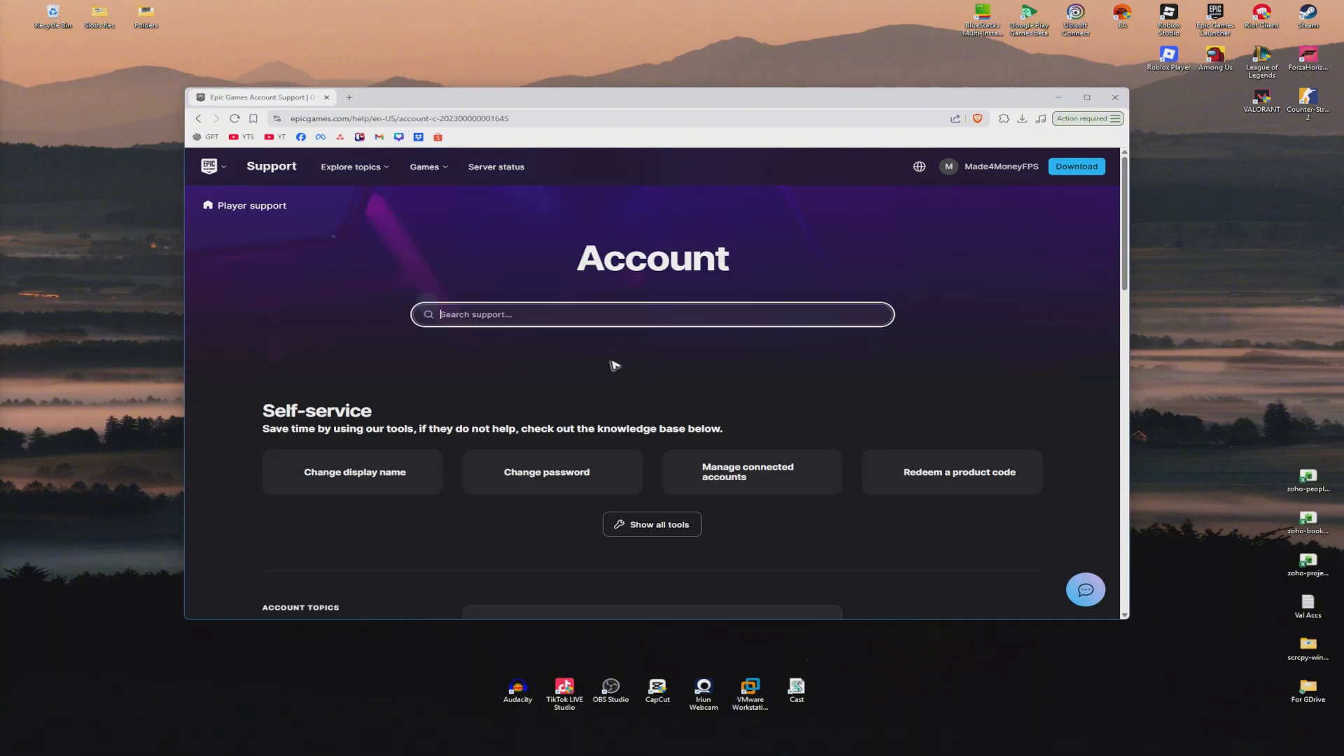
scroll(down, 3)
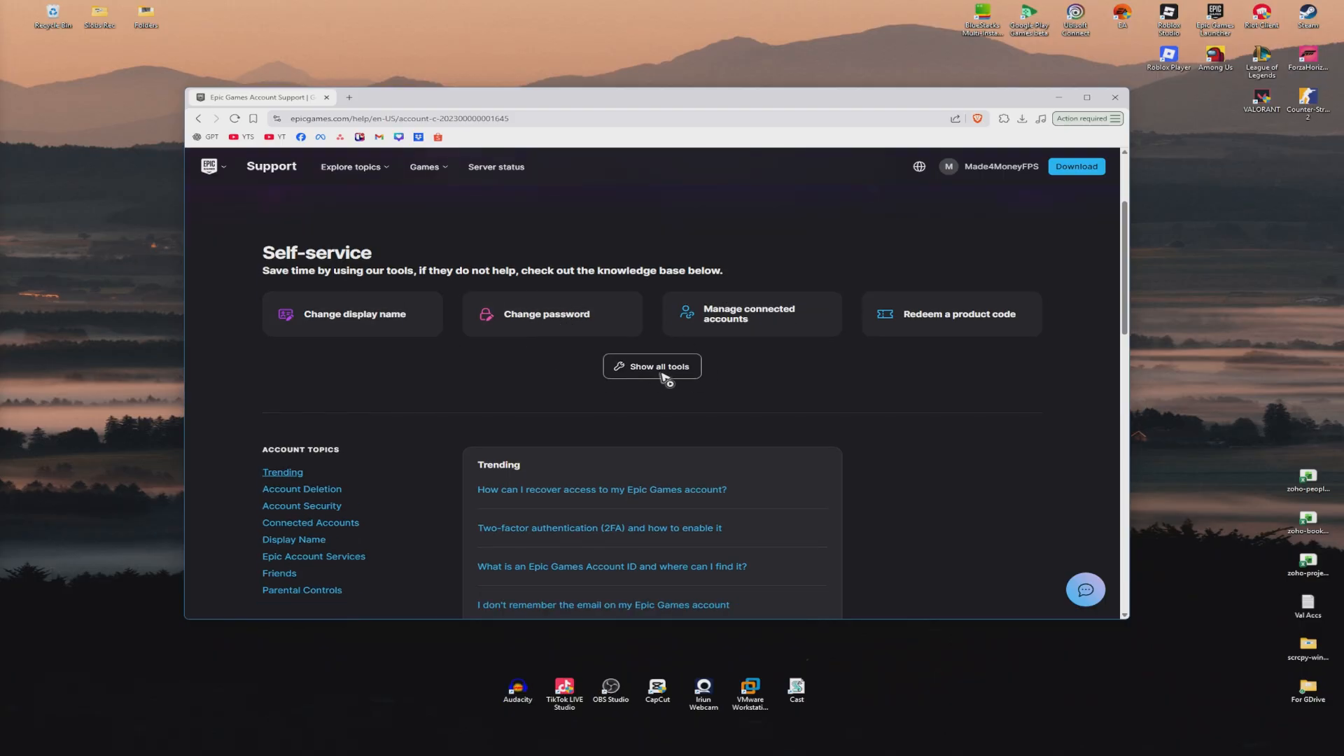
click(653, 367)
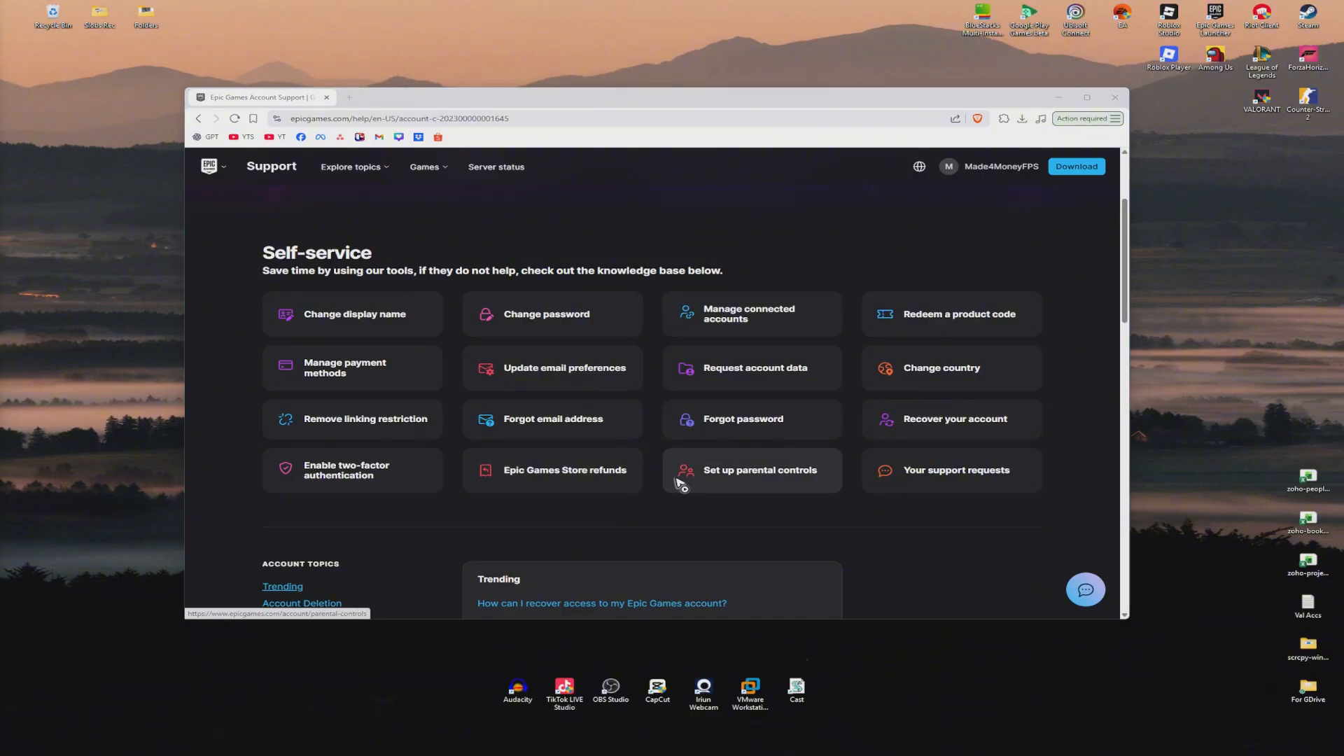
mouse_move(628, 470)
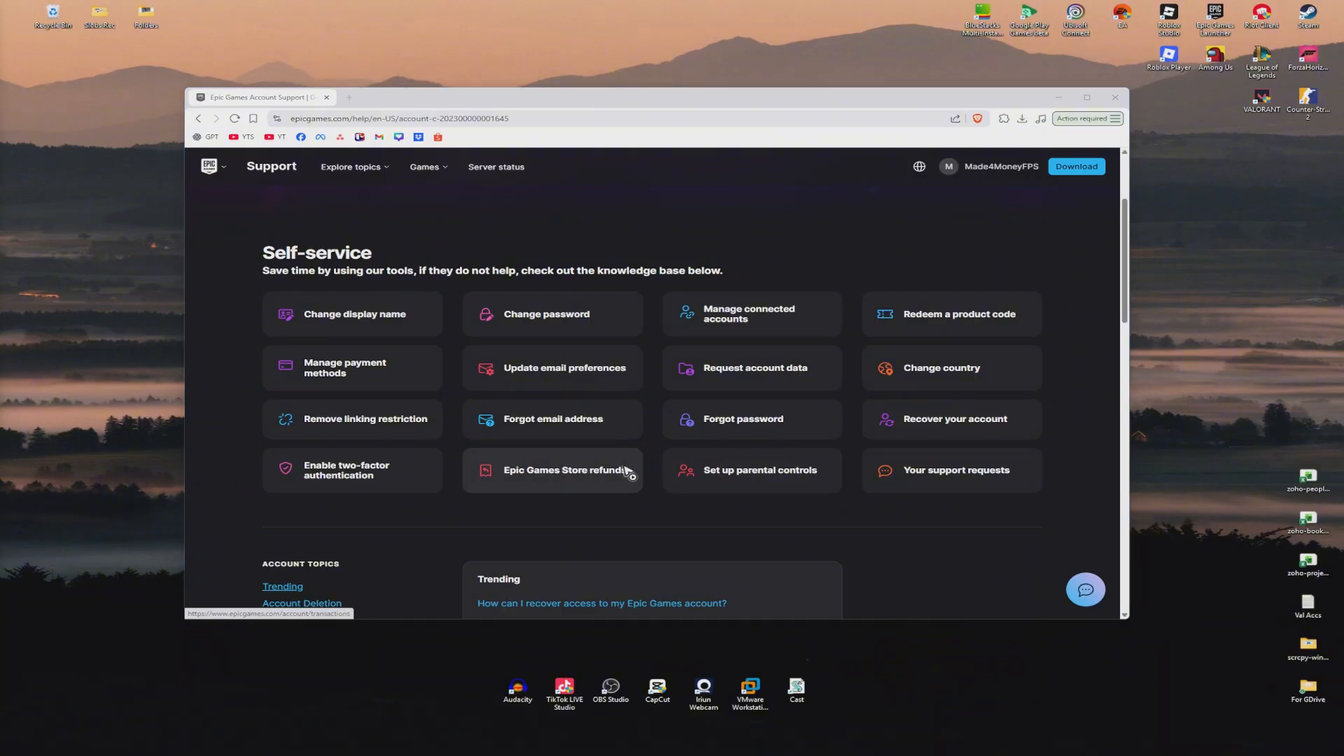
- Start the Support Assistant chat via Contact us and enter the incorrect date-of-birth message
scroll(down, 3)
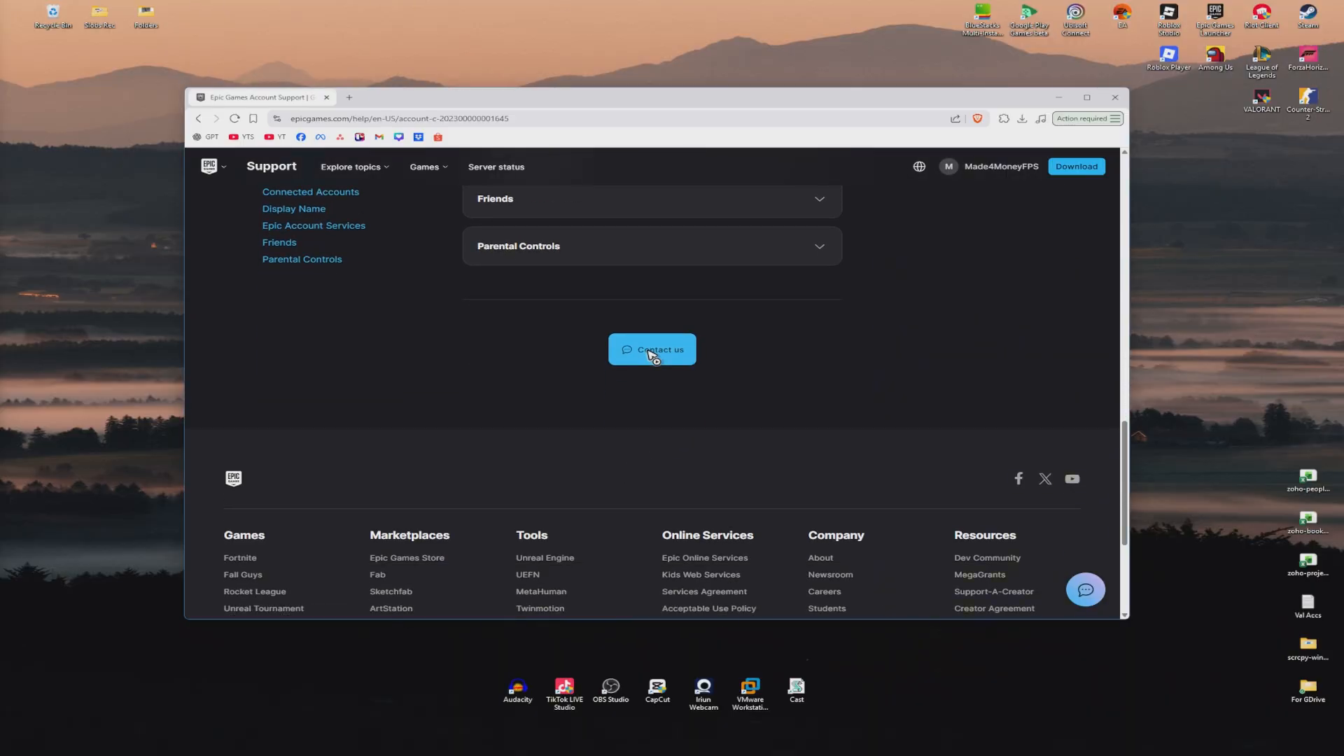
click(652, 350)
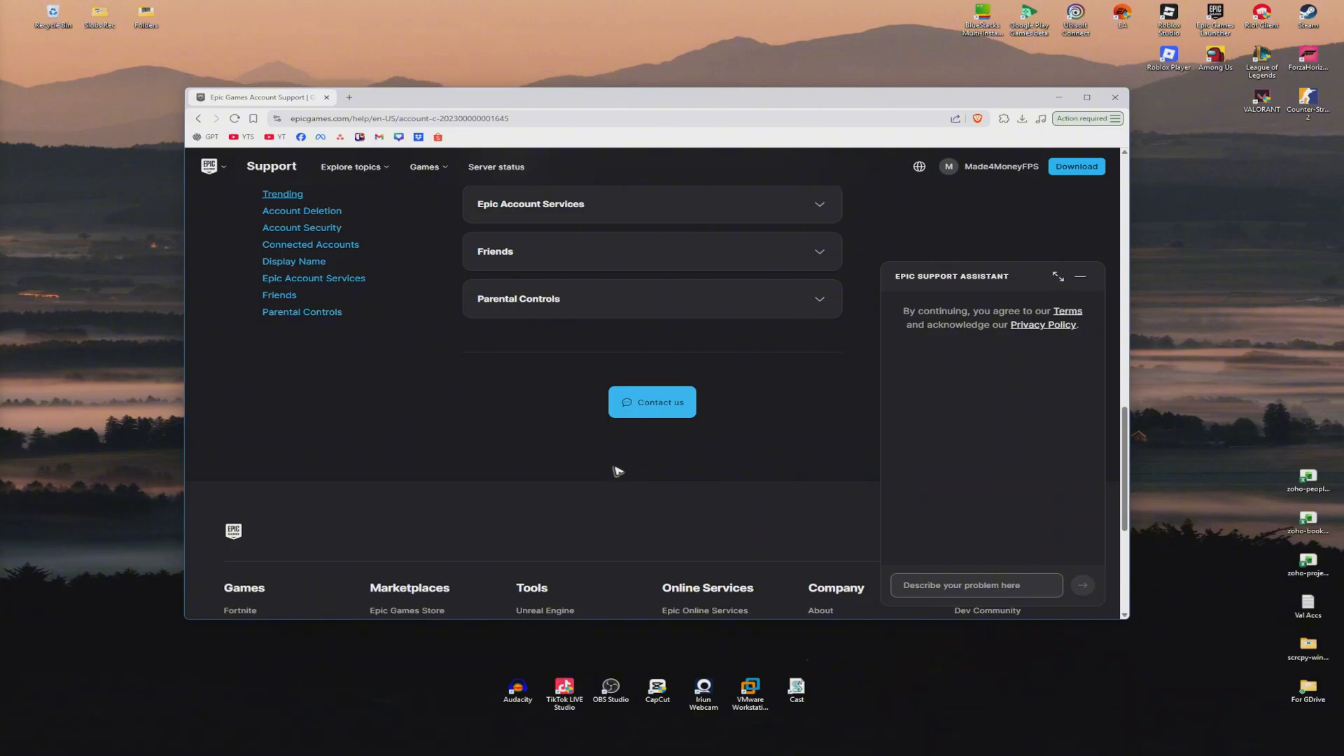
mouse_move(924, 499)
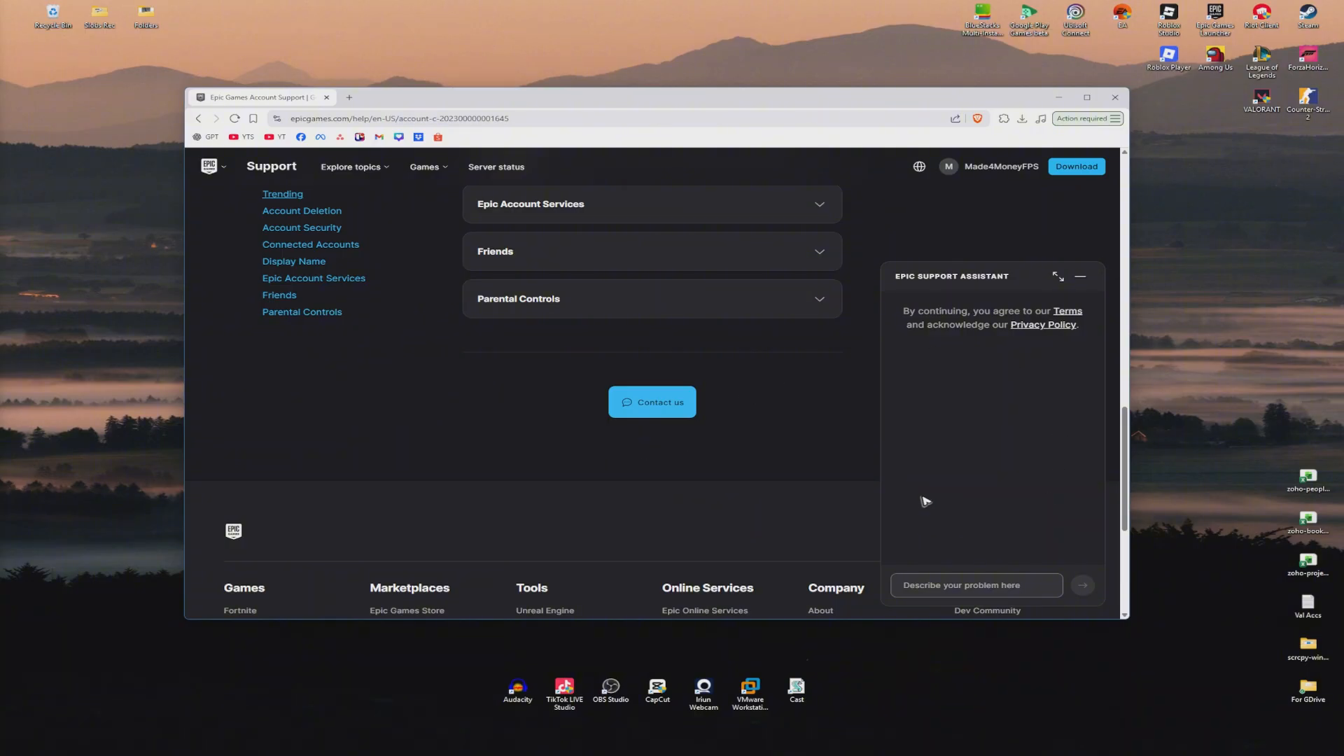
mouse_move(931, 427)
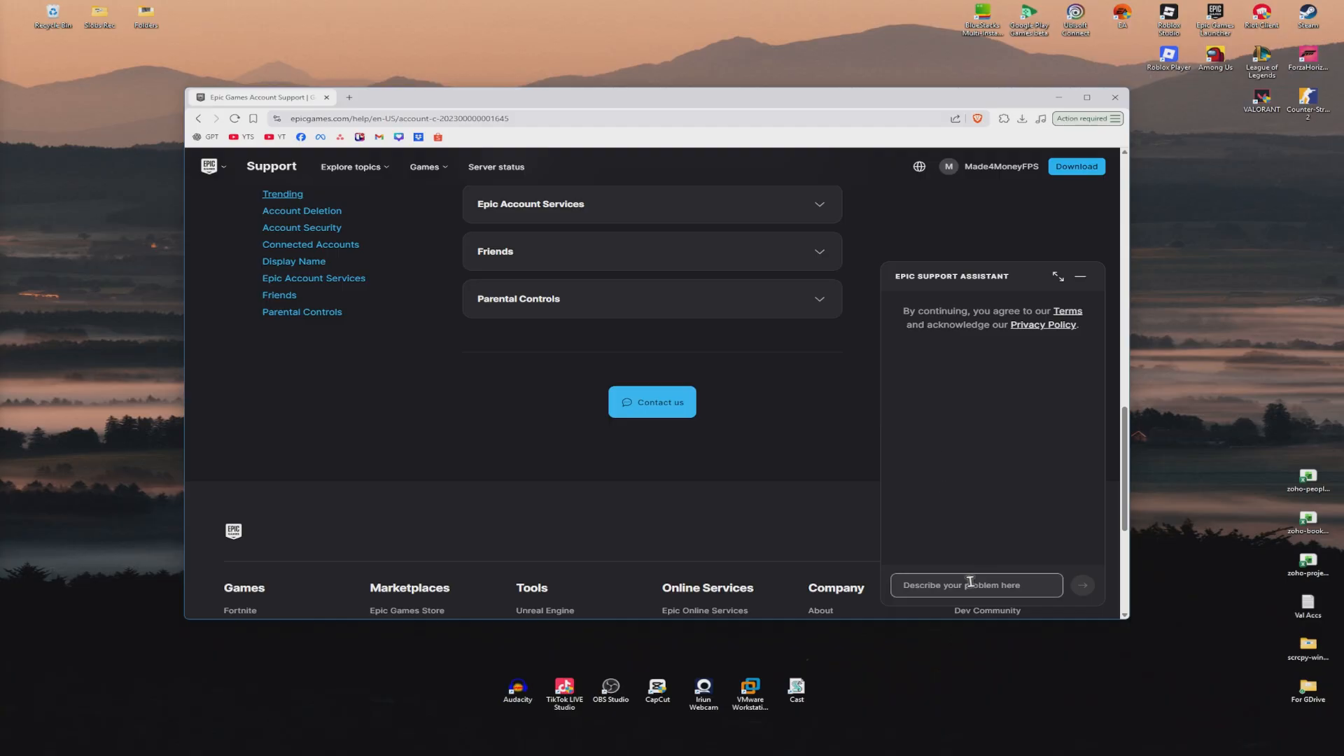
text("Hi, I accidentally put in an incorrect date of birth for my account. My actual date of birth is [Your Full Date of Birth].")
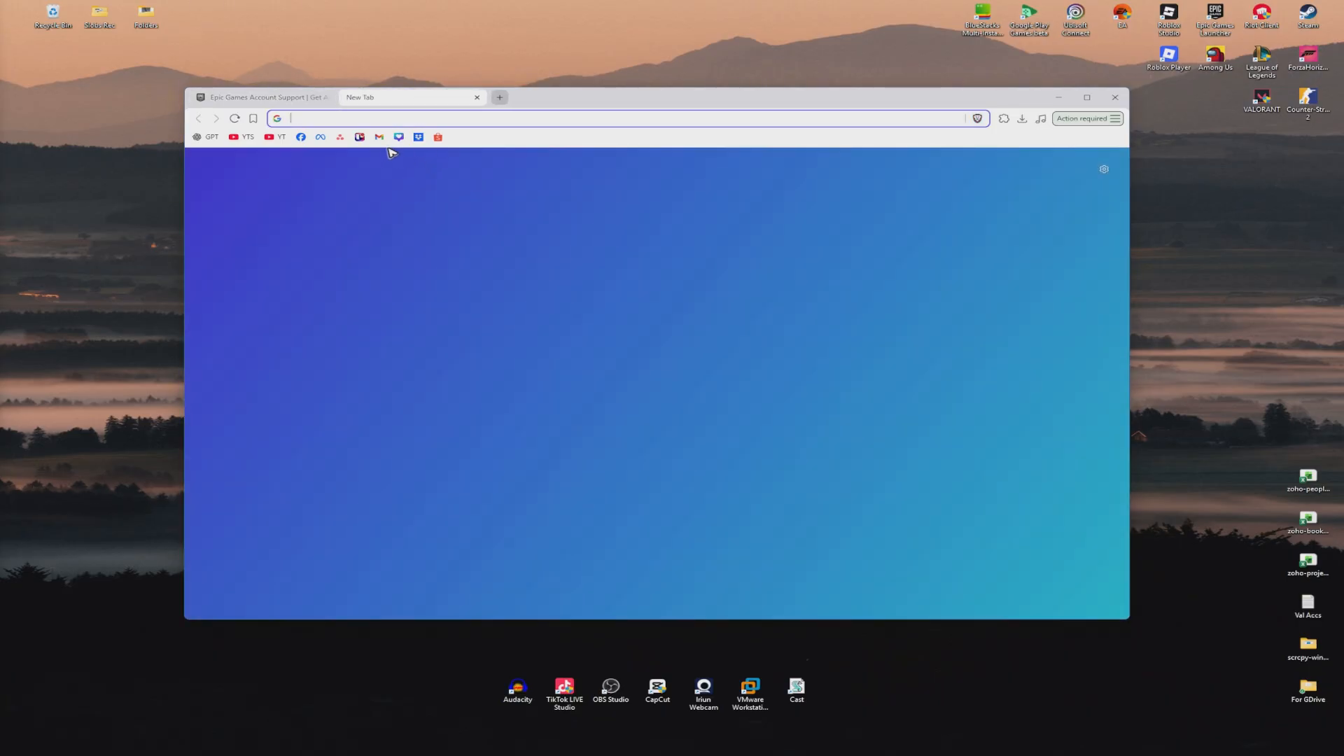
mouse_move(378, 137)
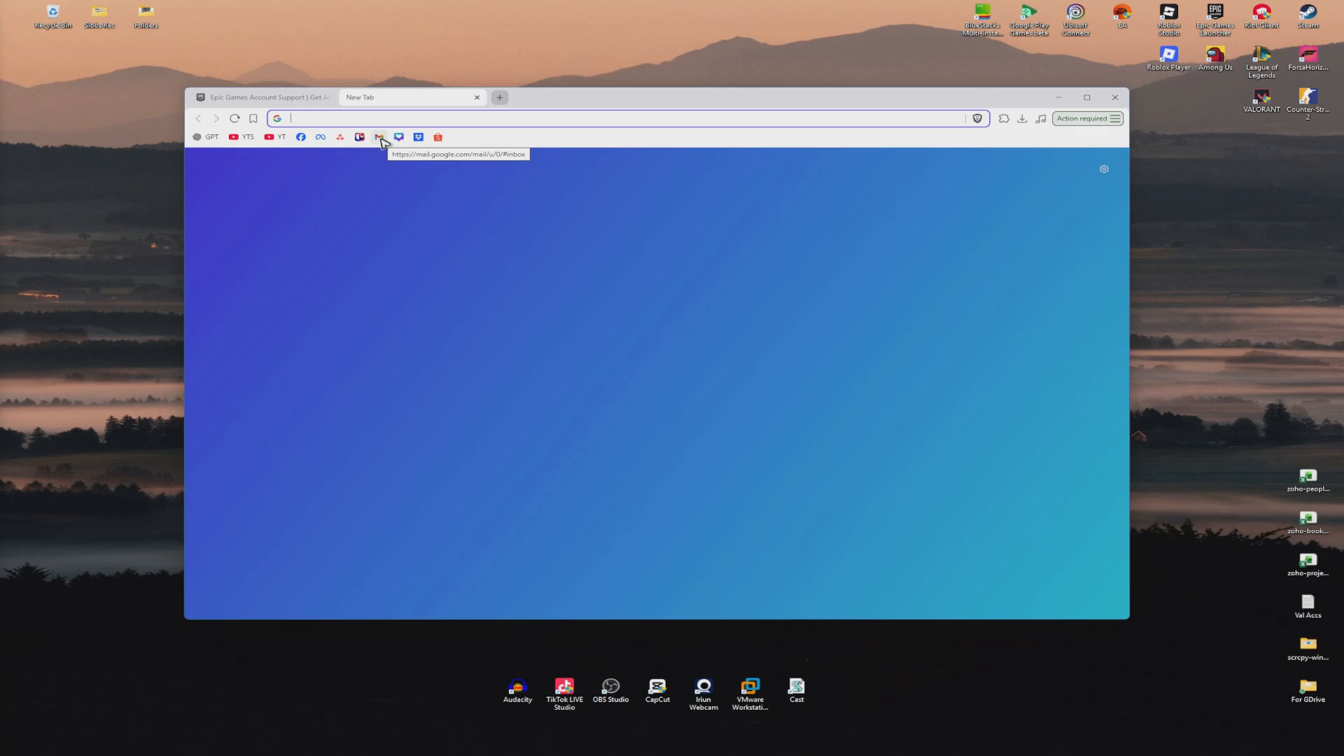
- Open Gmail from the bookmark and compose a new message
click(377, 137)
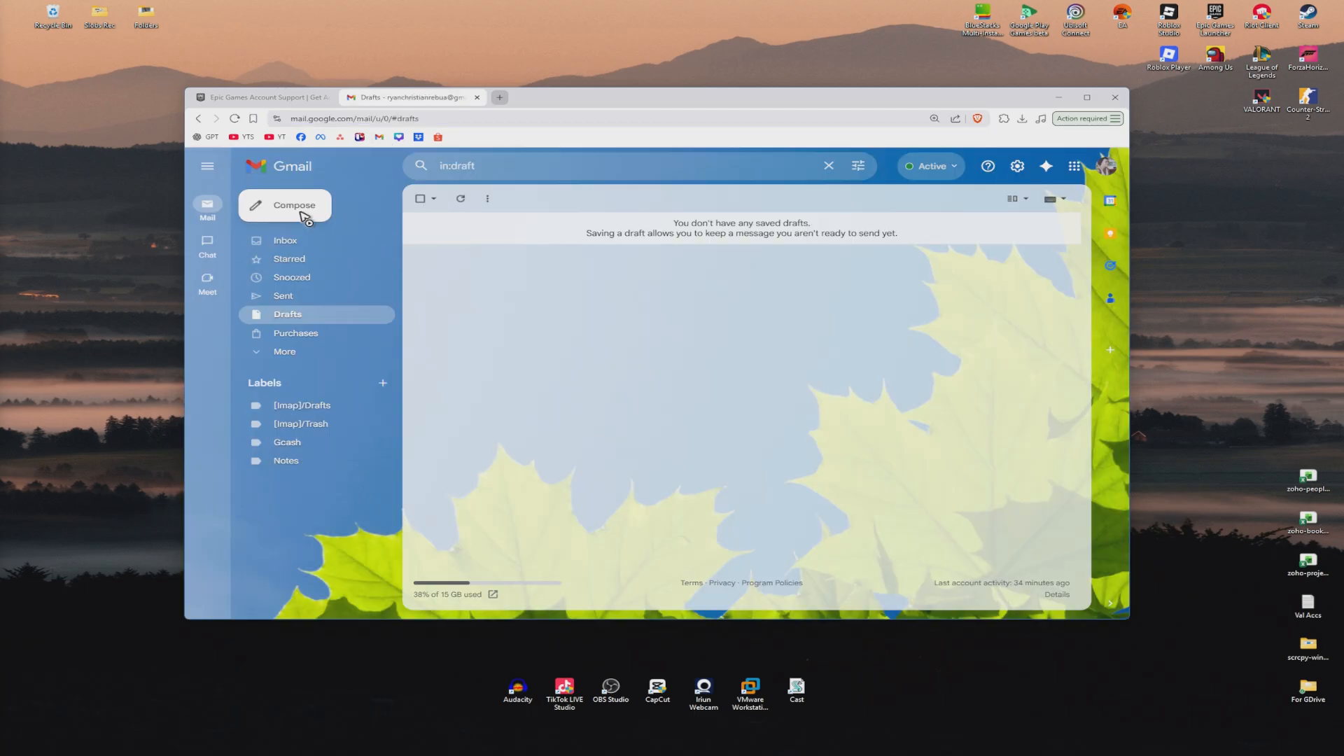
click(286, 204)
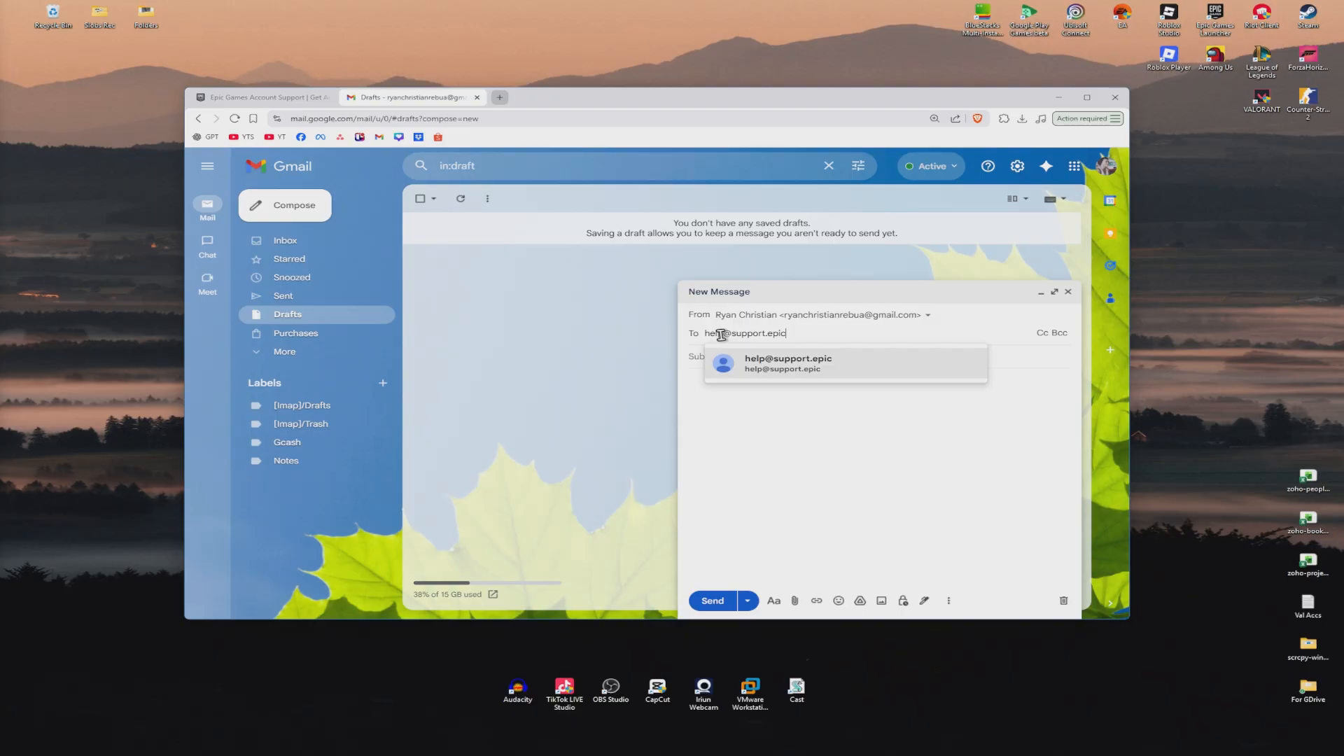
text(games.com)
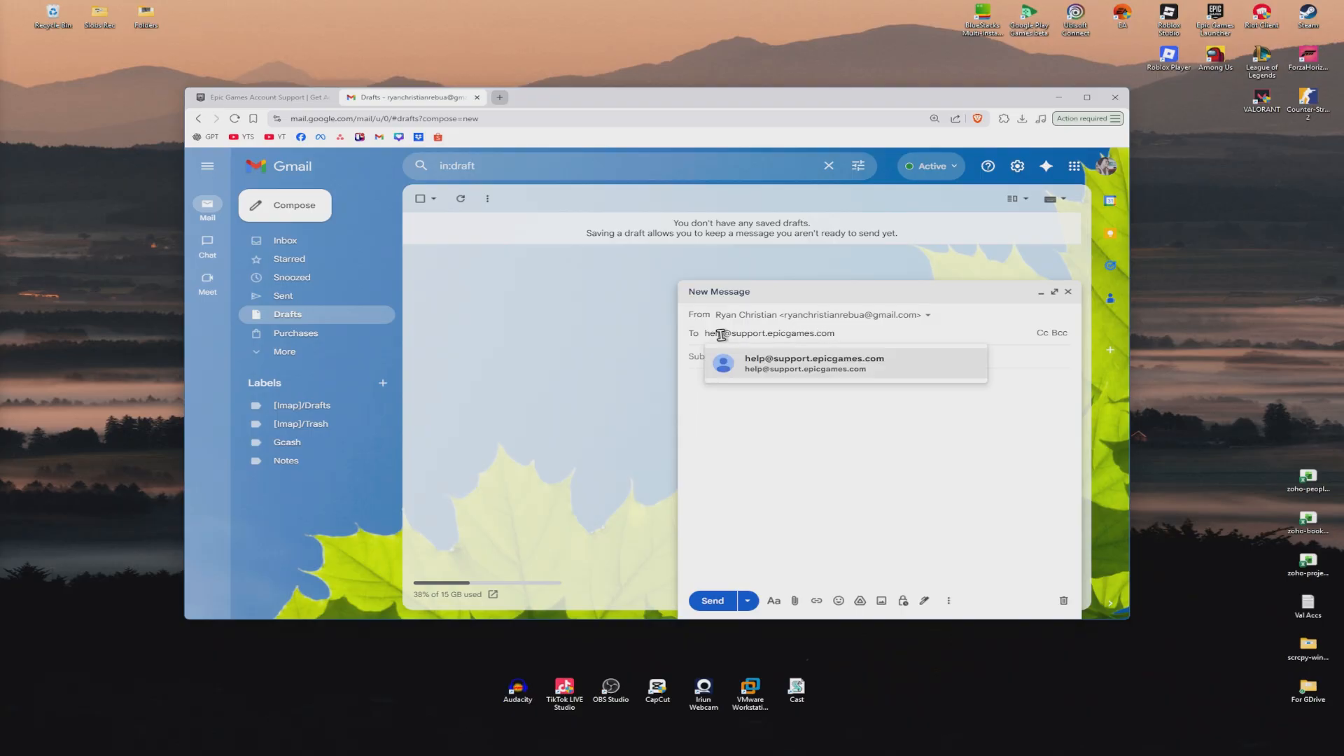
click(806, 362)
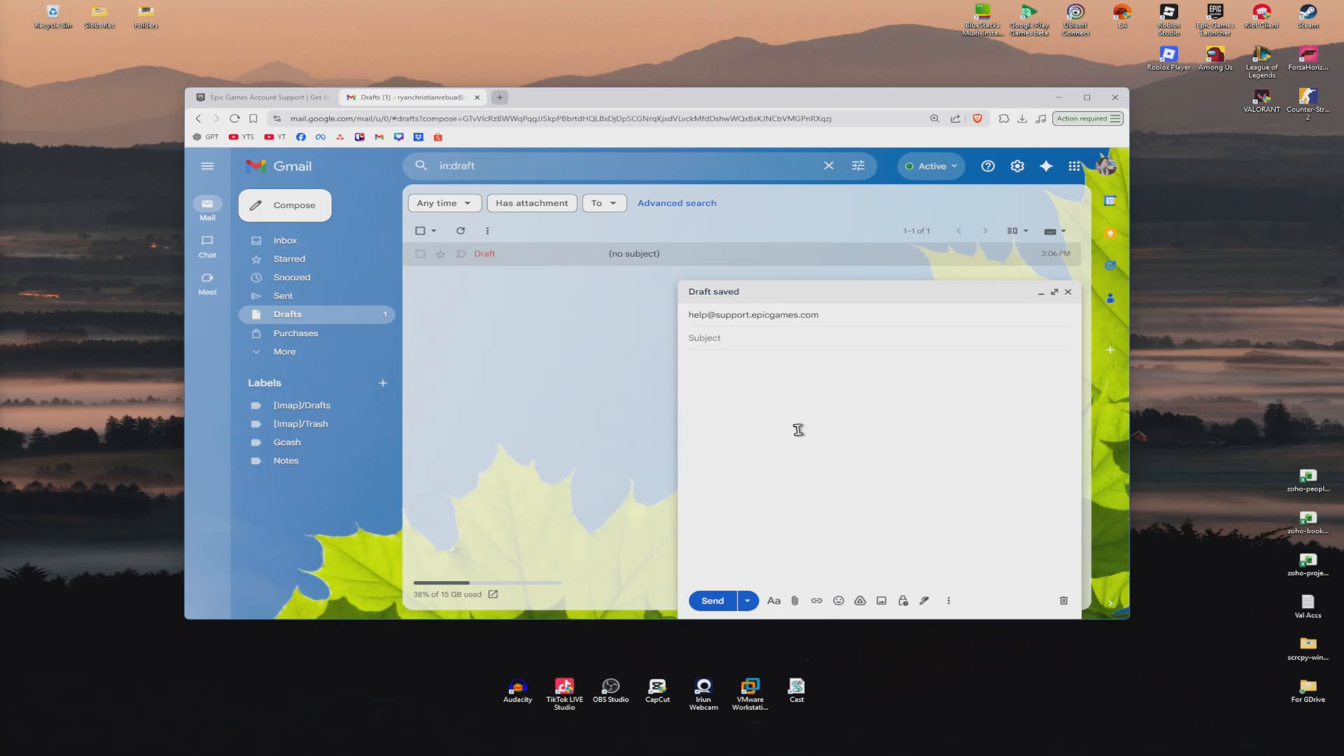
text("Hi, I accidentally put in an incorrect date of birth for my account. My actual date of birth is [Your Full Date of Birth].")
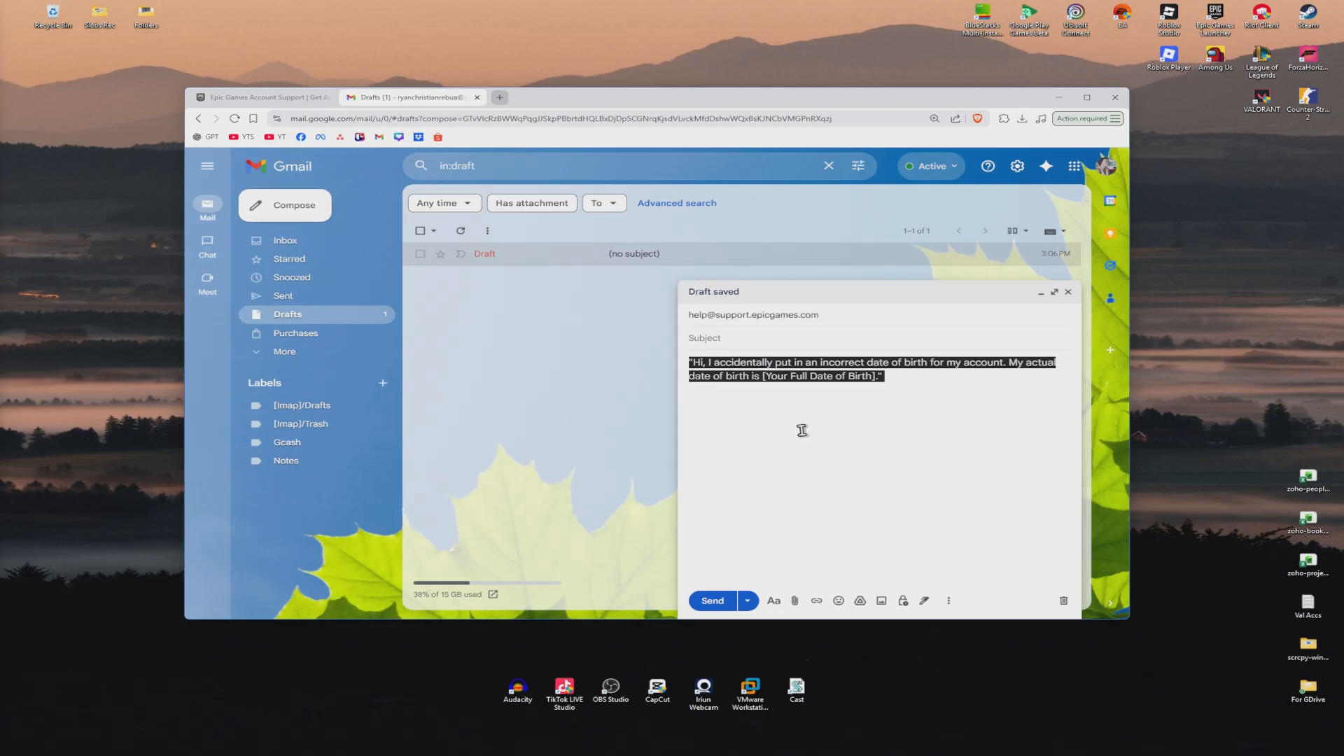
mouse_move(812, 446)
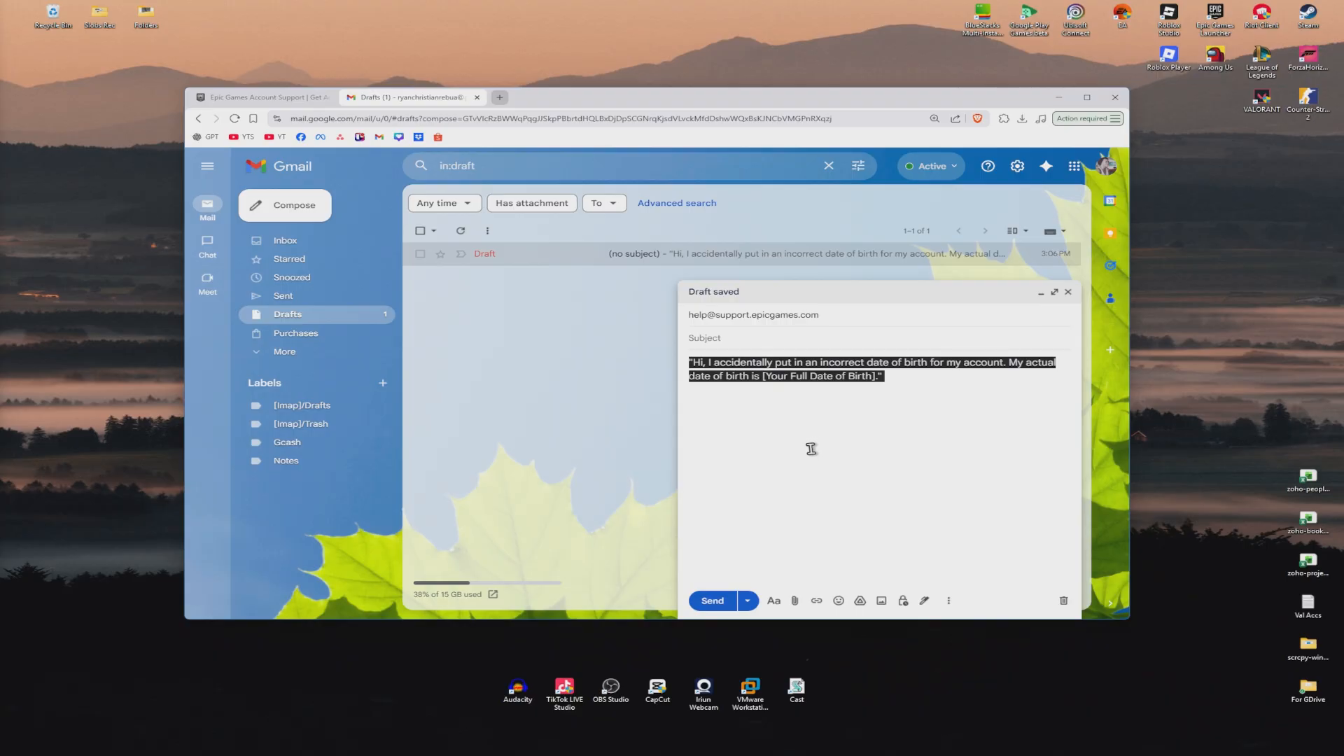
mouse_move(794, 417)
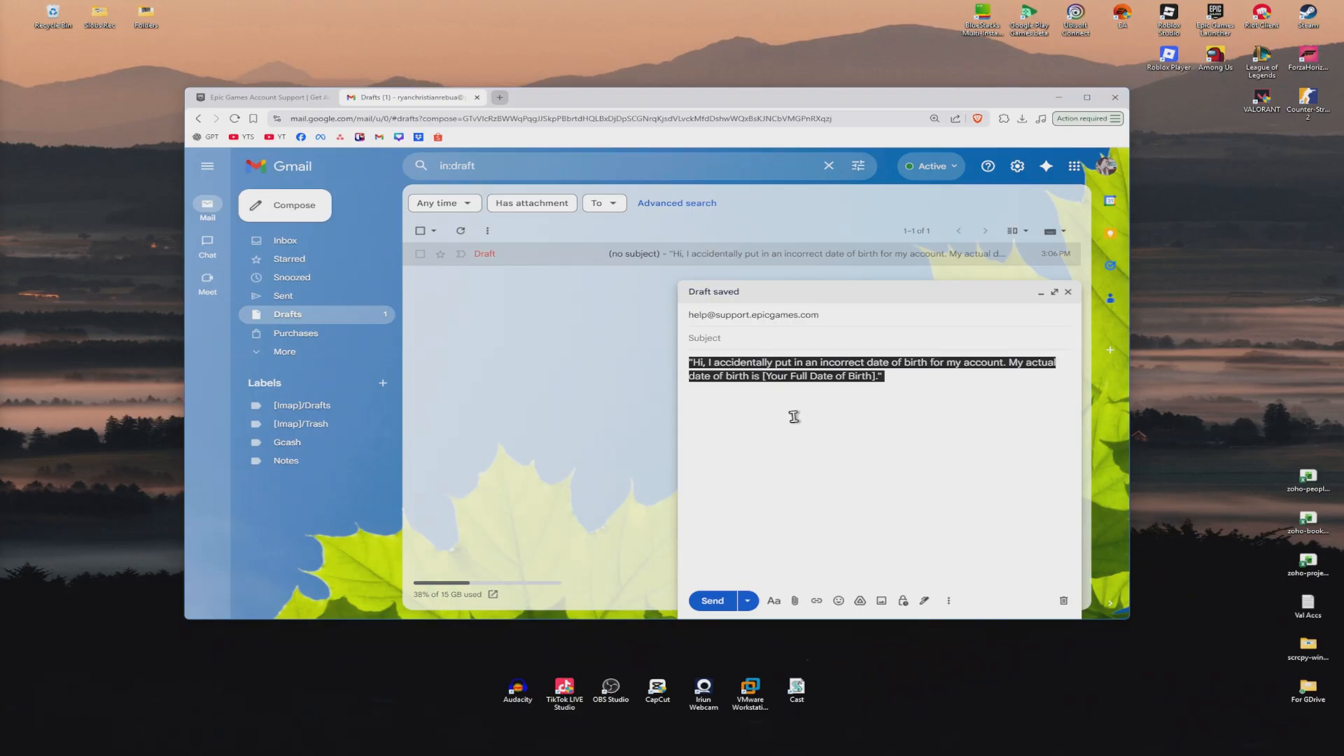